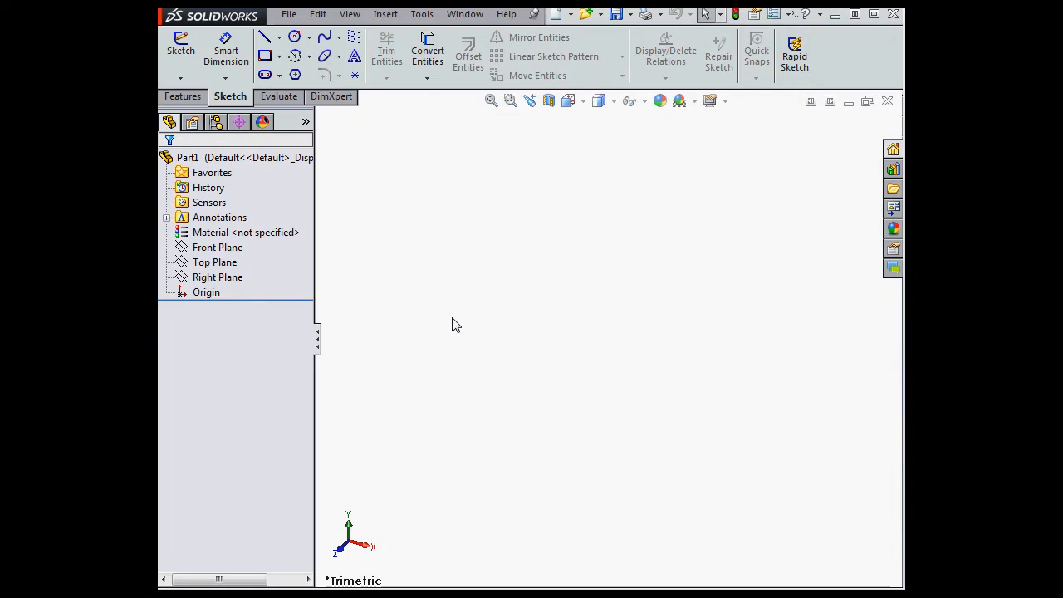
{"action": "mouse_move", "coordinate": [455, 322]}
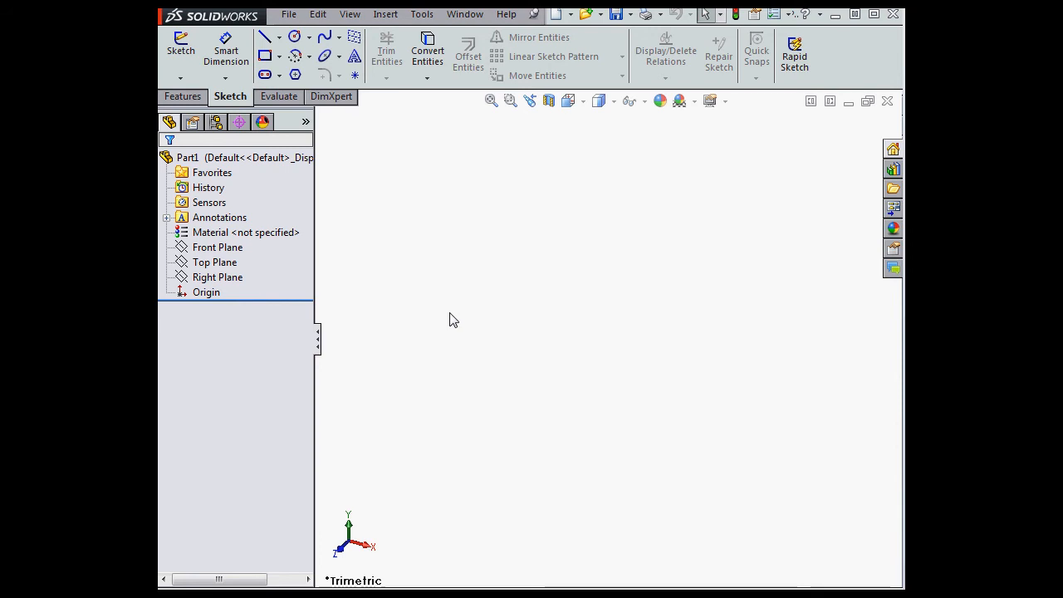
{"action": "mouse_move", "coordinate": [243, 264]}
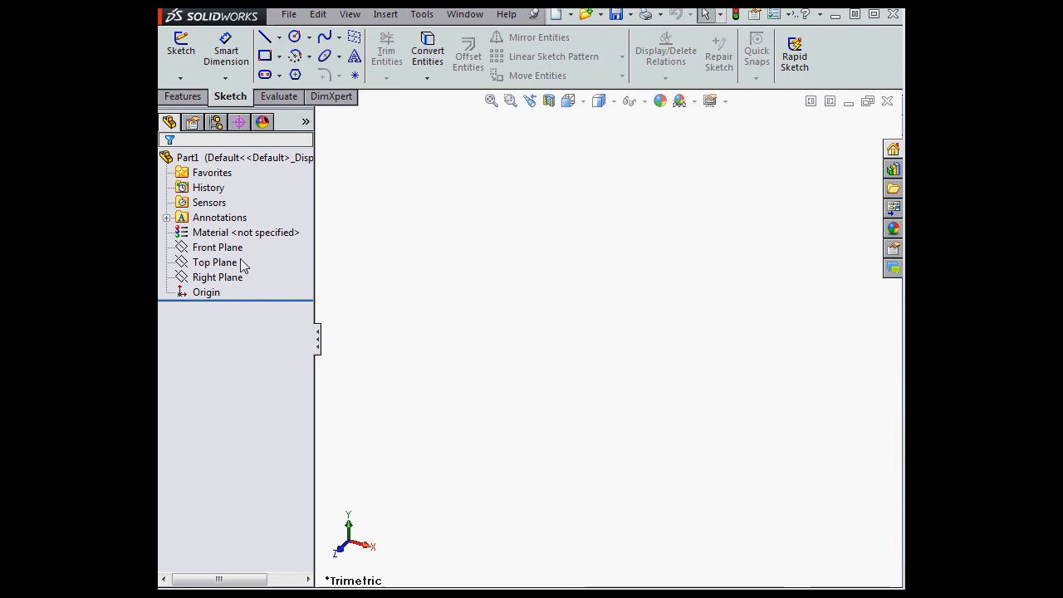
Step: Start Sketch1 on the Front Plane and activate the Corner Rectangle tool
{"action": "right_click", "coordinate": [216, 246]}
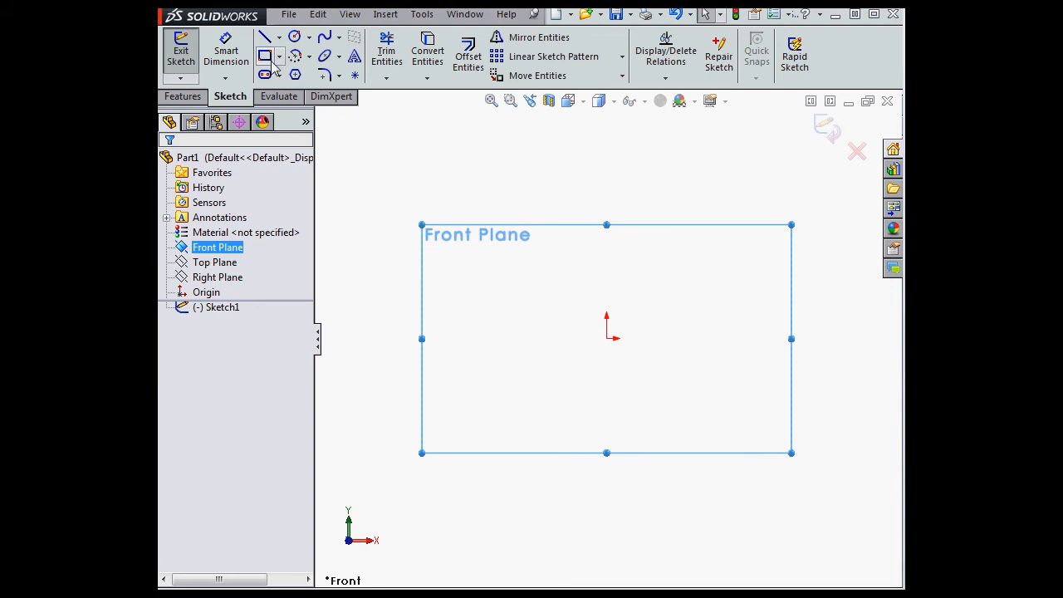
{"action": "left_click", "coordinate": [264, 53]}
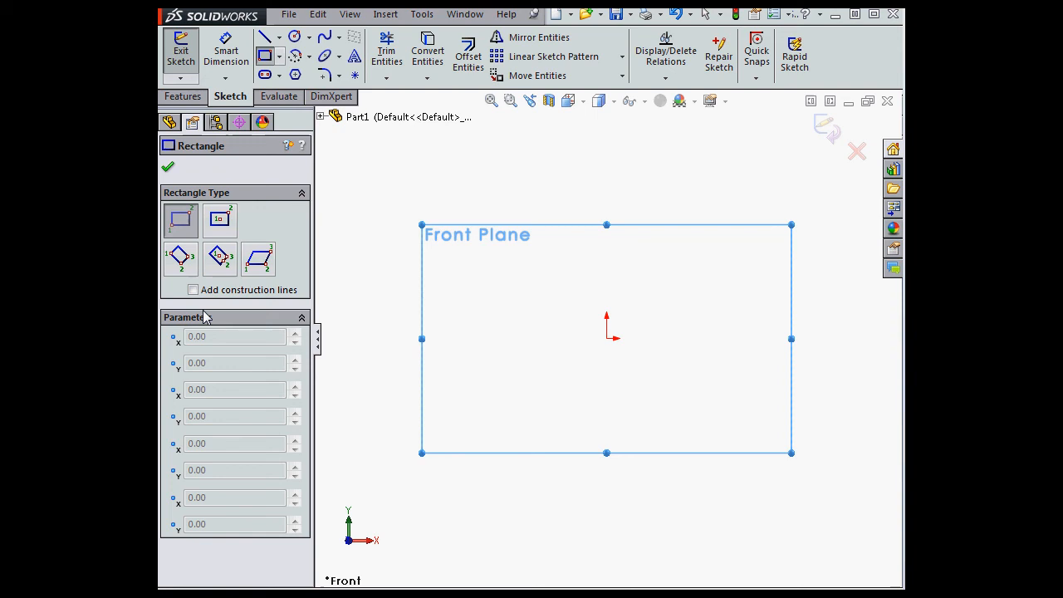
Step: Enable Add construction lines From Midpoints and draw a small rectangle in the upper left
{"action": "left_click", "coordinate": [192, 289]}
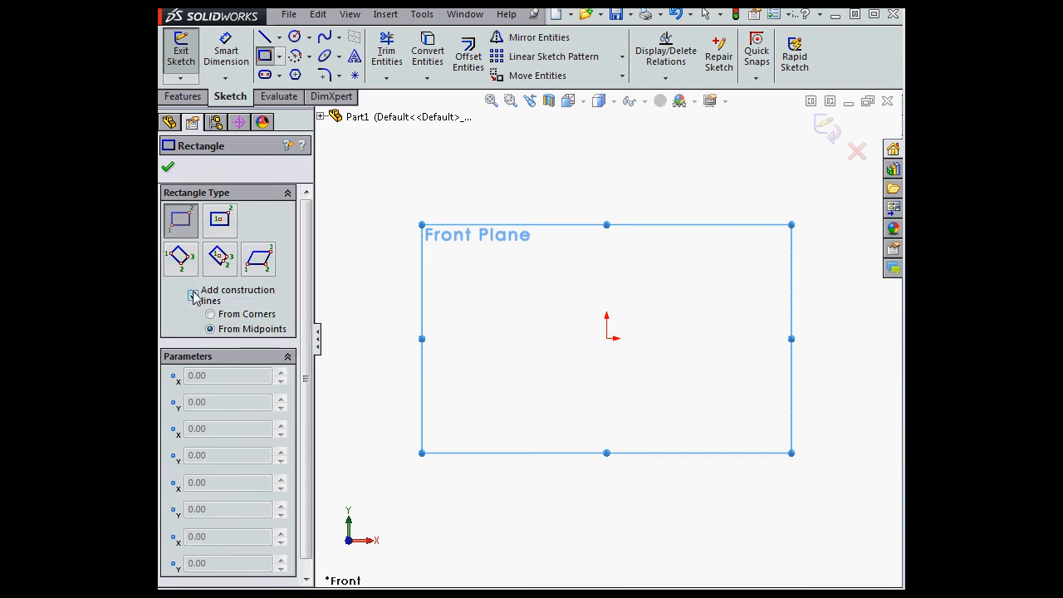
{"action": "left_click", "coordinate": [193, 296]}
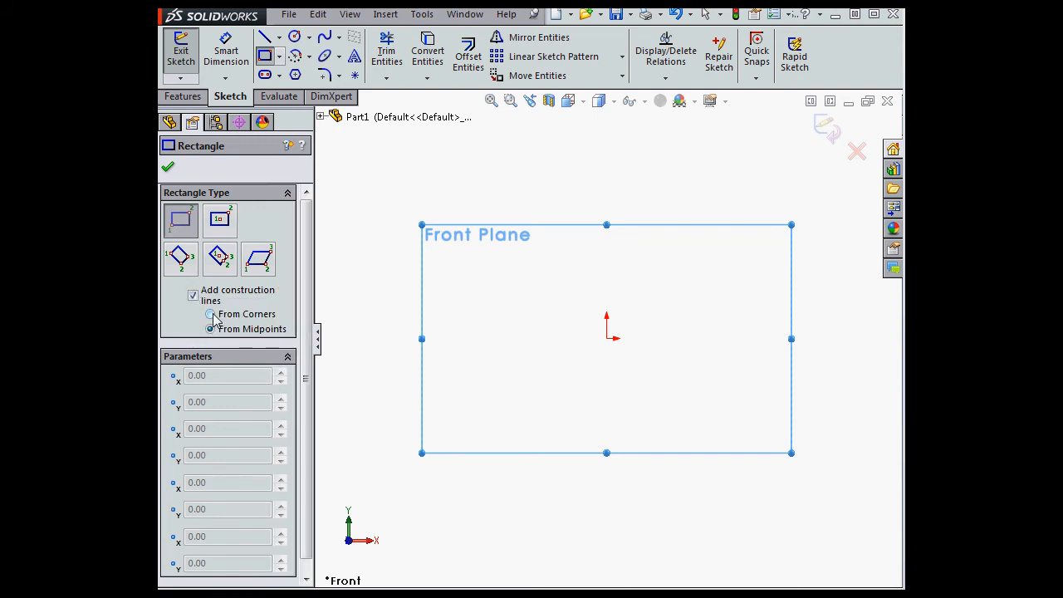
{"action": "left_click", "coordinate": [210, 329]}
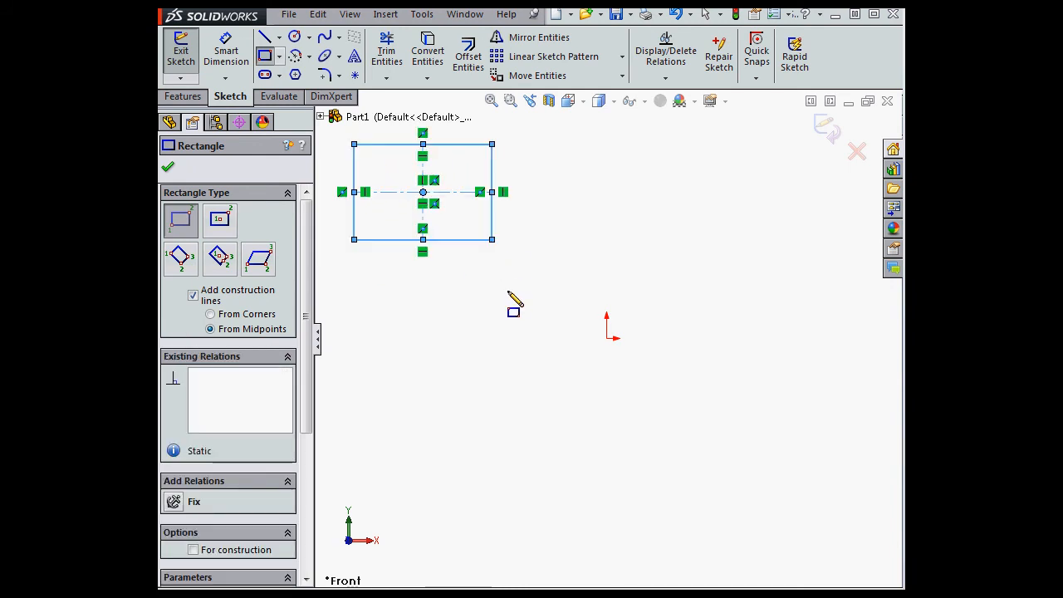
{"action": "mouse_move", "coordinate": [456, 306]}
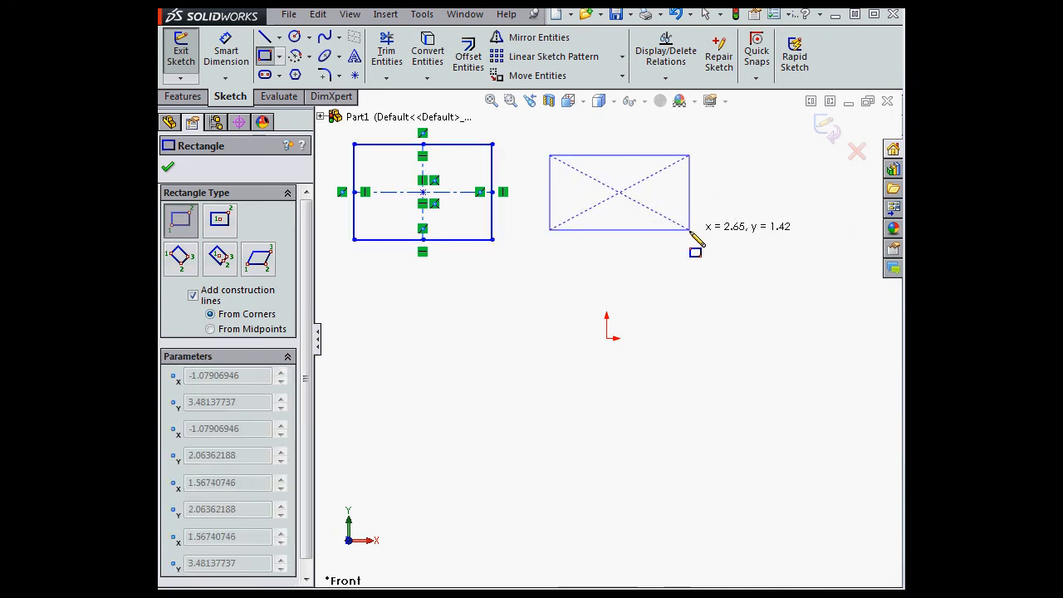
Step: Draw a second rectangle to the right with From Corners diagonal construction lines
{"action": "left_click", "coordinate": [618, 193]}
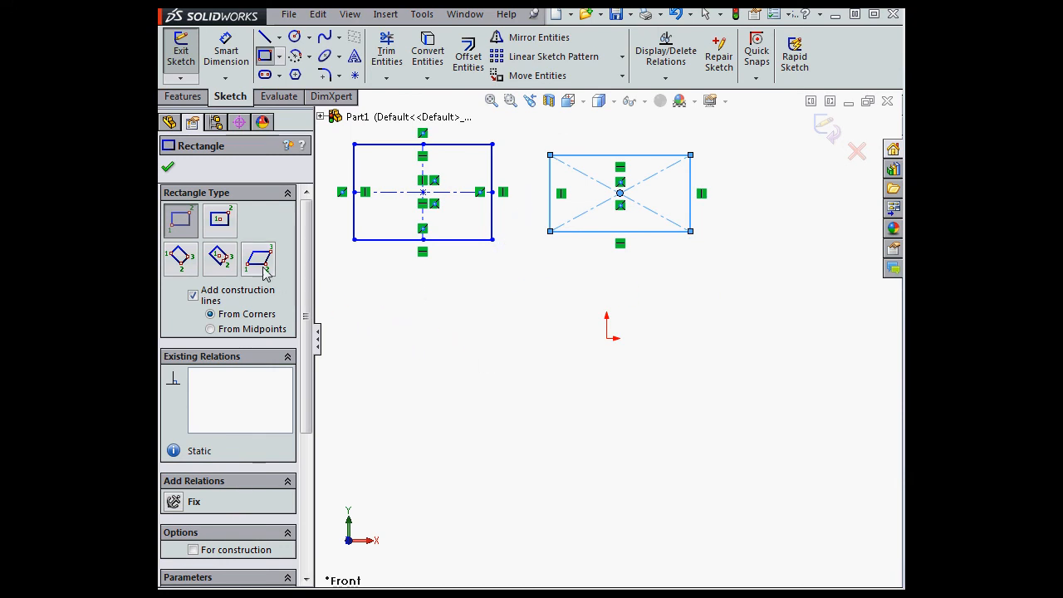
Step: Draw a Parallelogram with corner construction lines below, then set From Midpoints for the next one
{"action": "left_click", "coordinate": [193, 294]}
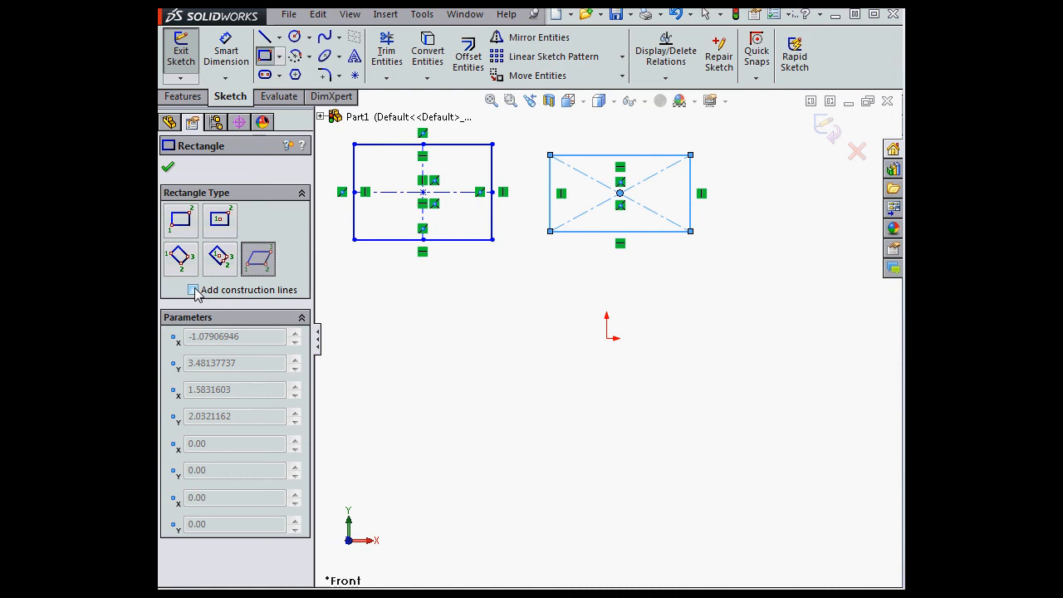
{"action": "left_click", "coordinate": [193, 289]}
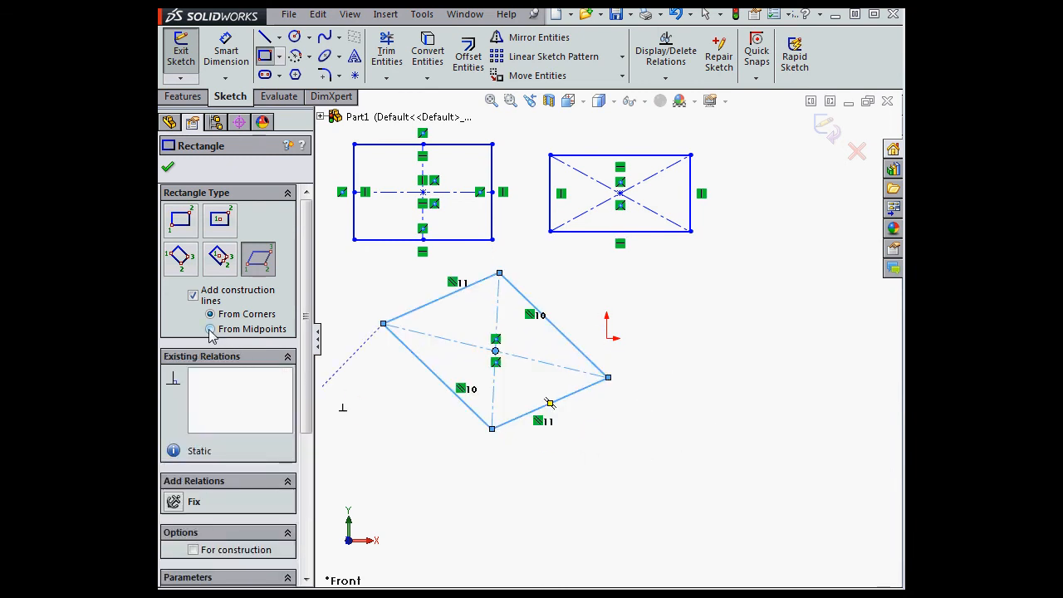
{"action": "left_click", "coordinate": [210, 329]}
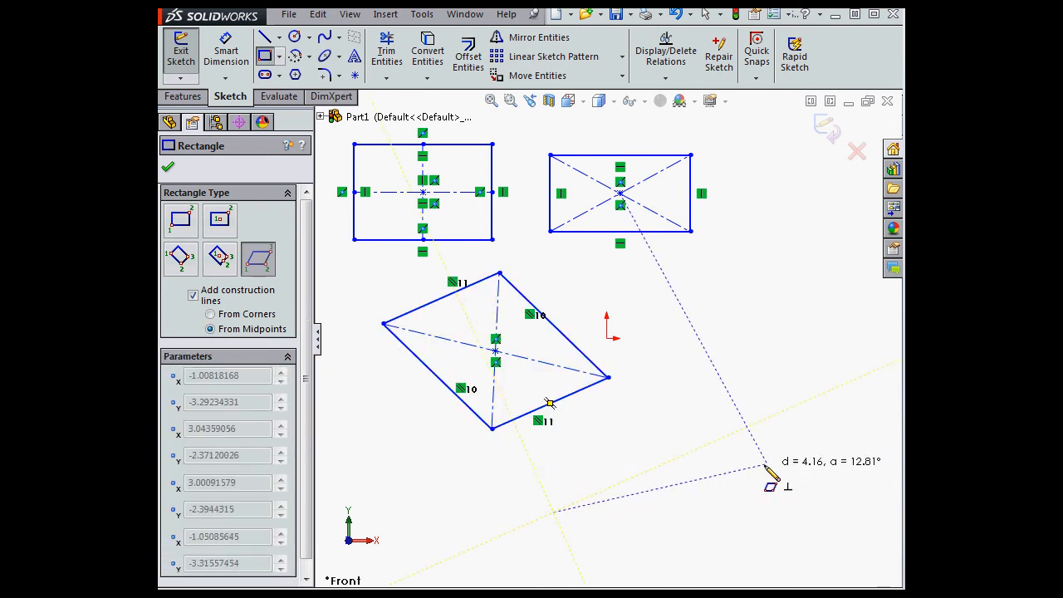